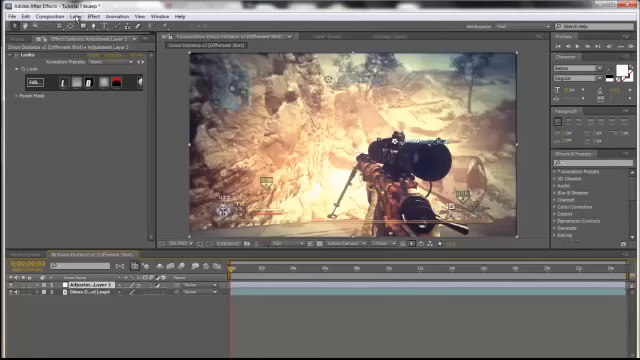
Start a new solid layer from the Layer > New menu
left_click(78, 16)
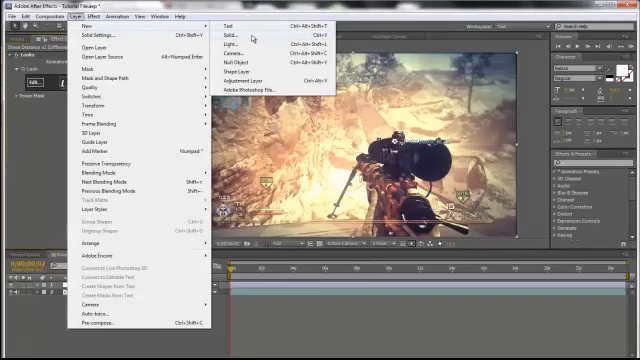
left_click(233, 42)
type("CC Jaws")
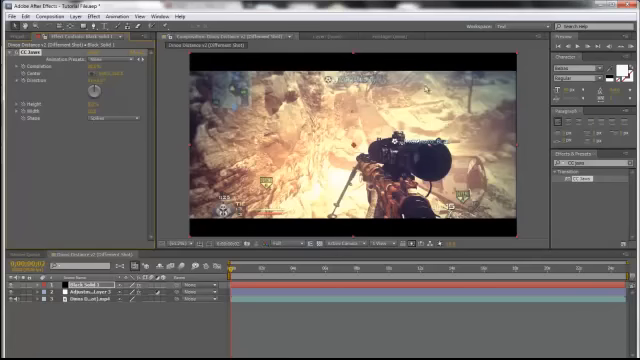
mouse_move(490, 215)
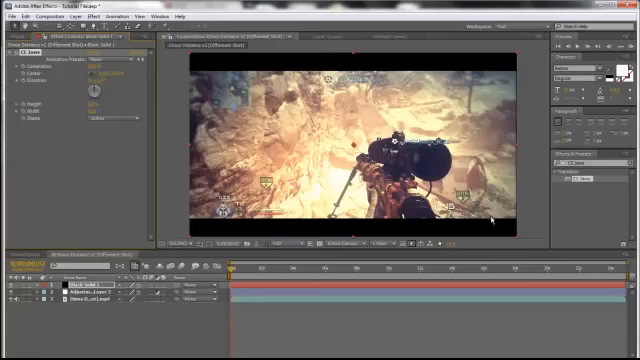
mouse_move(172, 143)
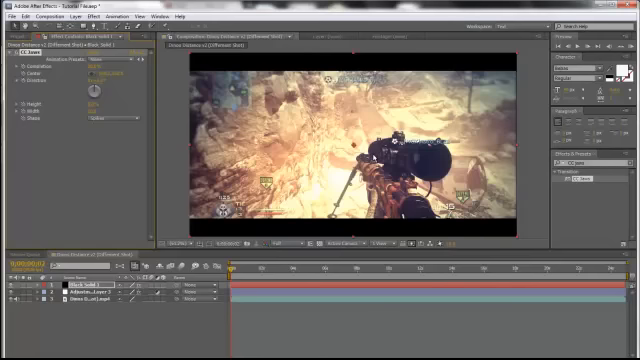
mouse_move(293, 188)
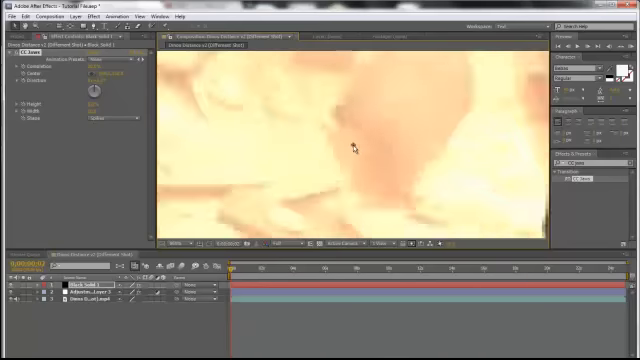
Set the viewer magnification to fit the whole letterboxed frame, then open the Edit menu
left_click(185, 239)
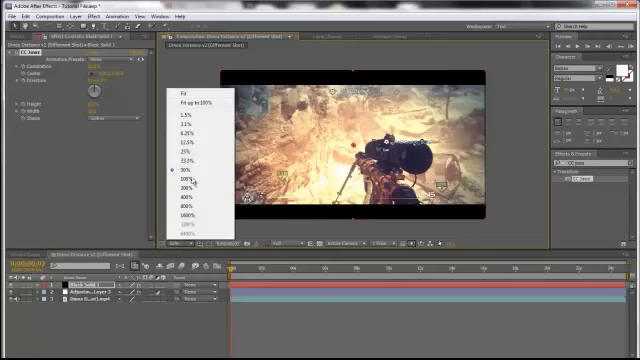
left_click(183, 179)
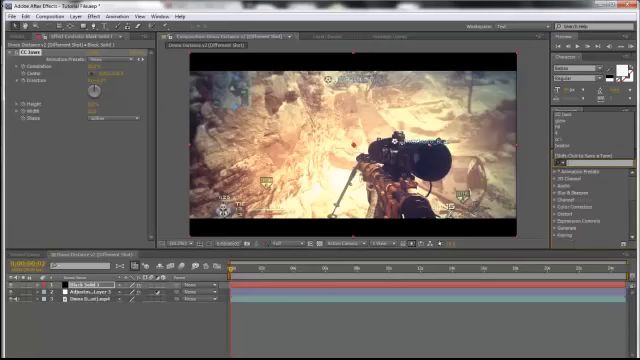
left_click(35, 16)
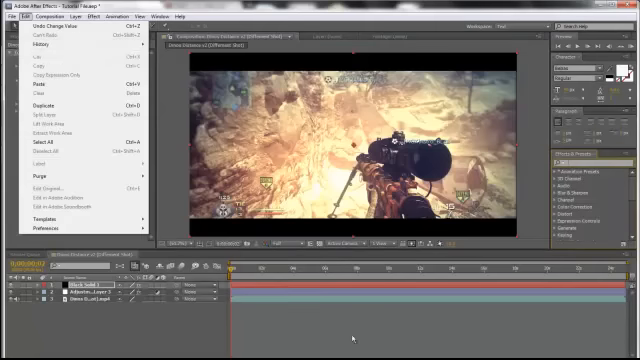